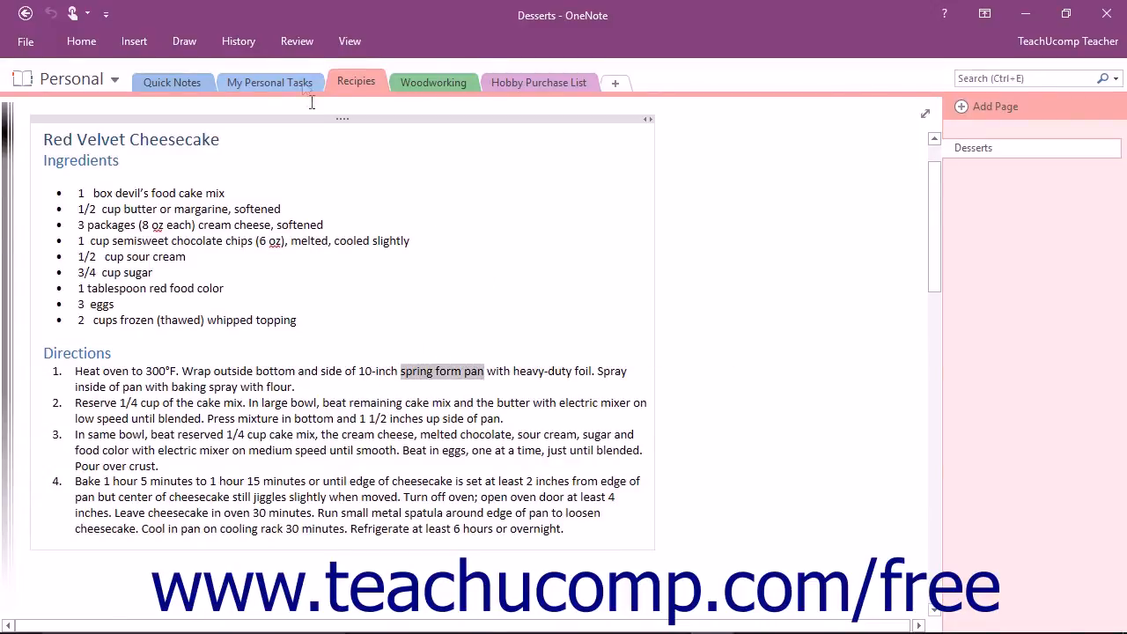
# Look up the selected text 'spring form pan' with the Review Research tool, showing Bing results
pyautogui.click(295, 40)
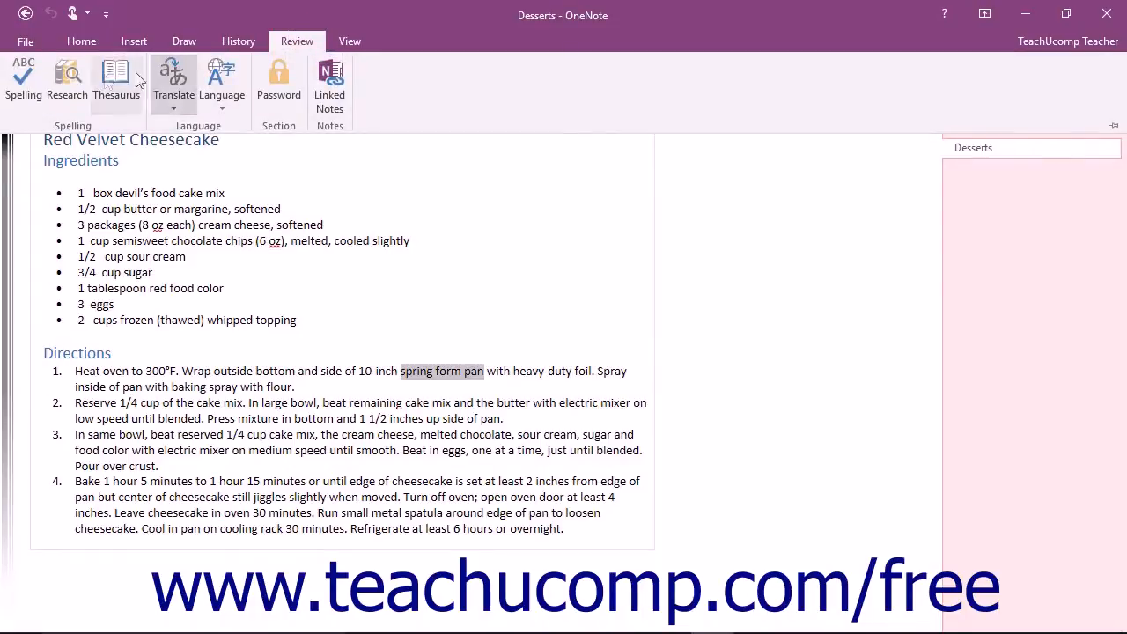
pyautogui.click(67, 79)
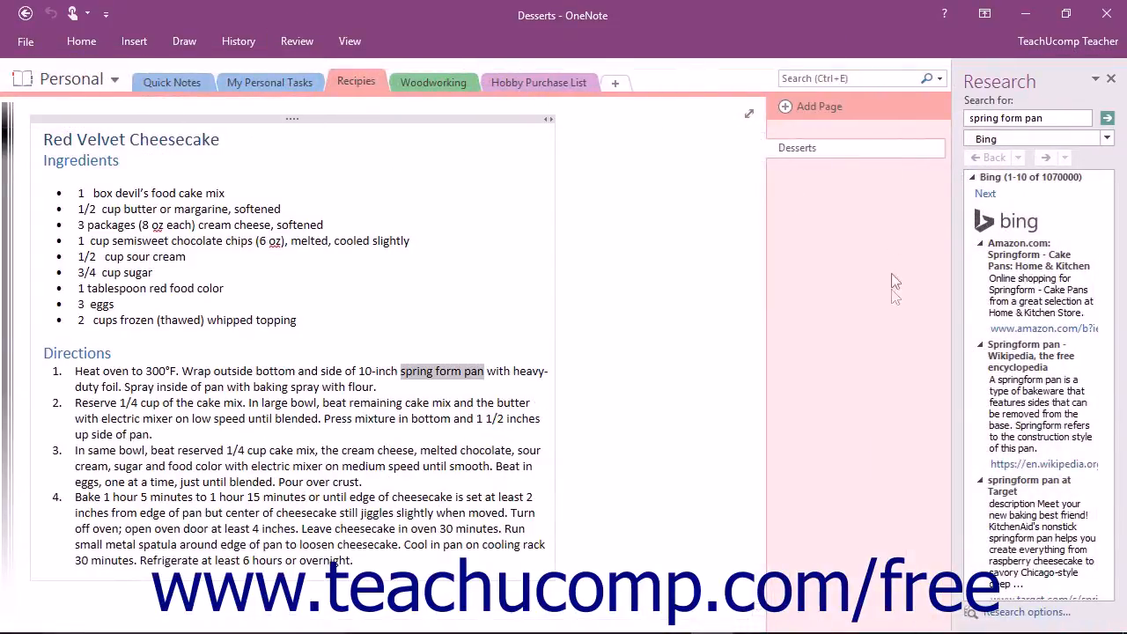
pyautogui.moveTo(923, 197)
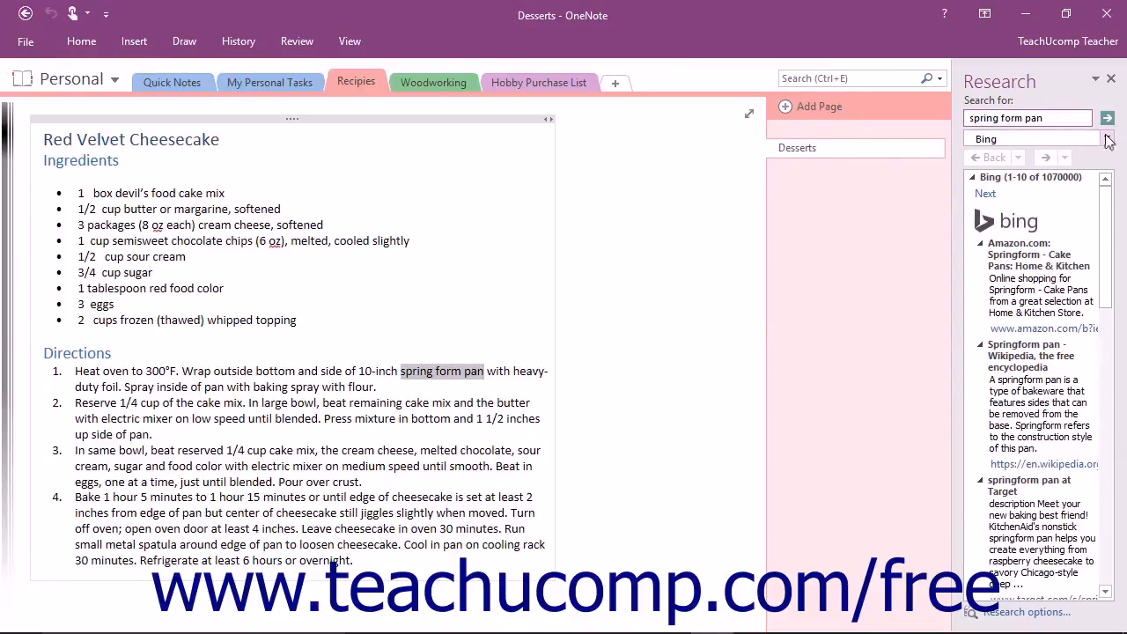
pyautogui.click(1108, 137)
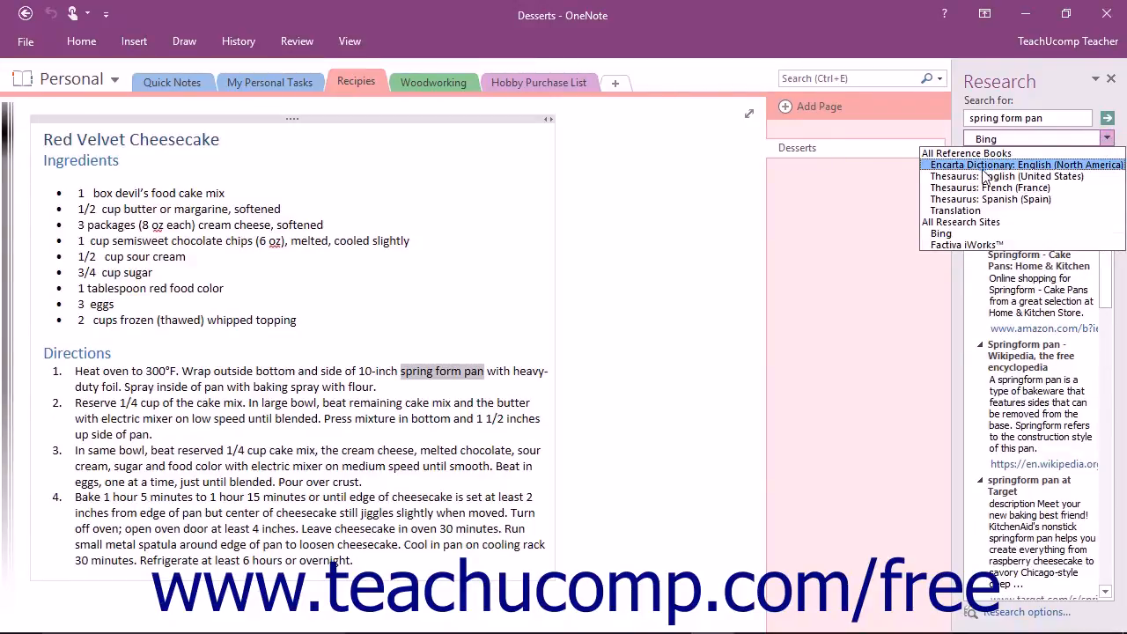
pyautogui.click(1030, 176)
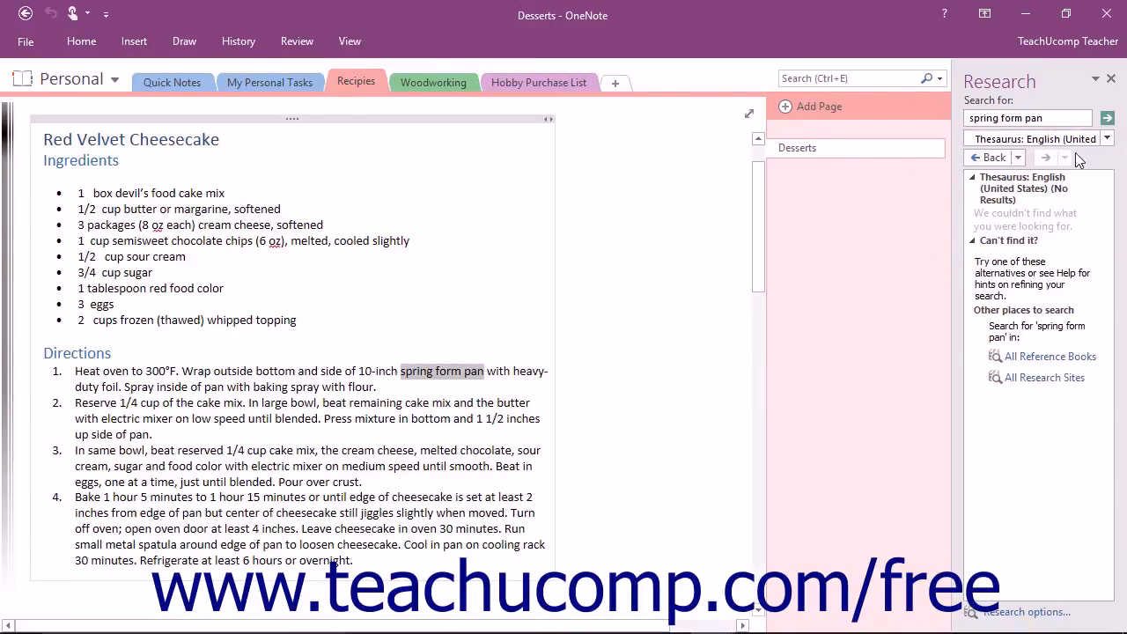
pyautogui.click(1106, 137)
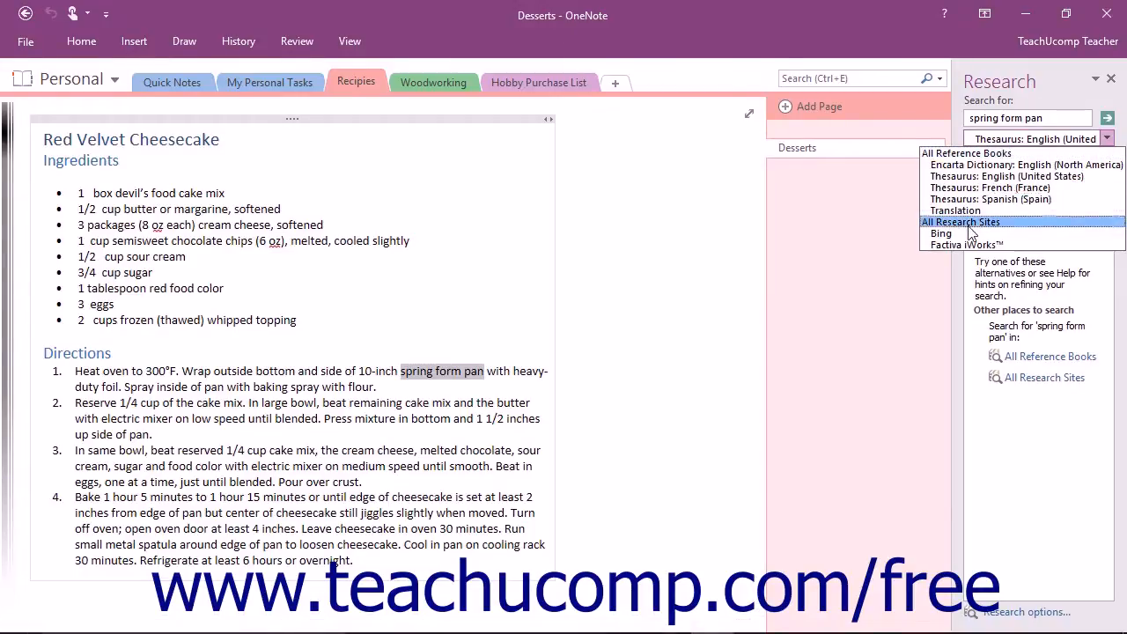
pyautogui.click(940, 233)
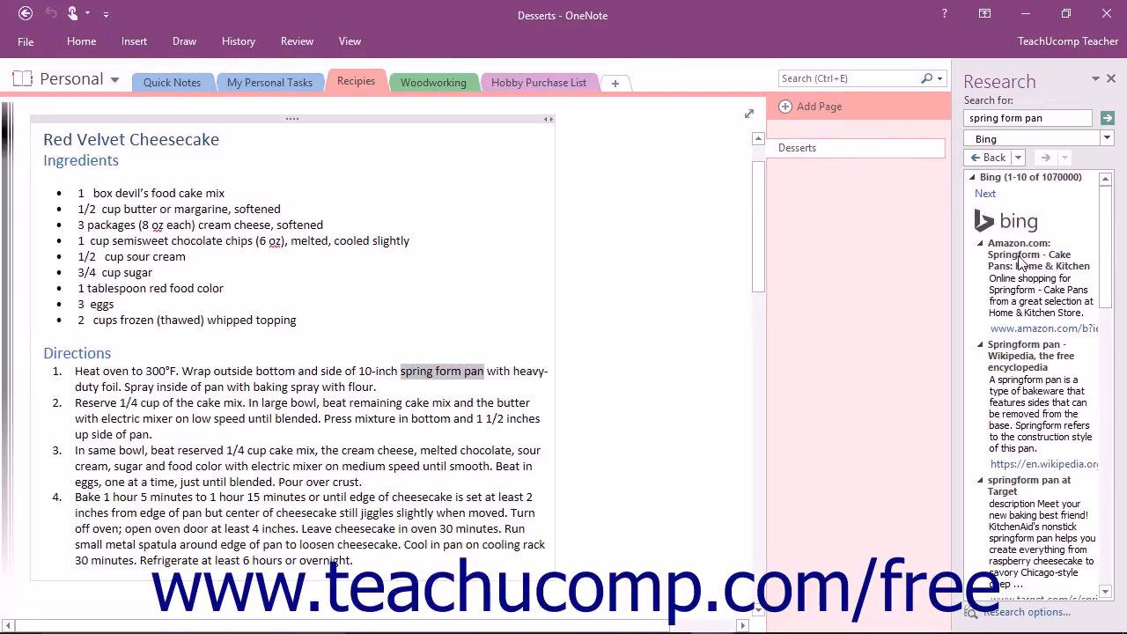
pyautogui.moveTo(993, 156)
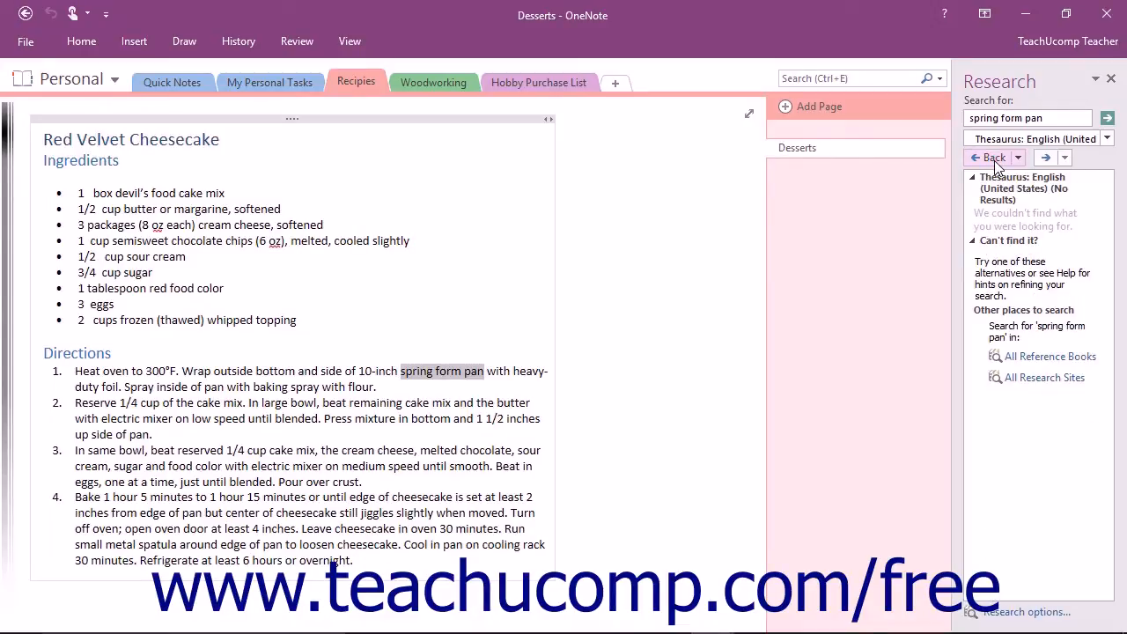
pyautogui.moveTo(1030, 165)
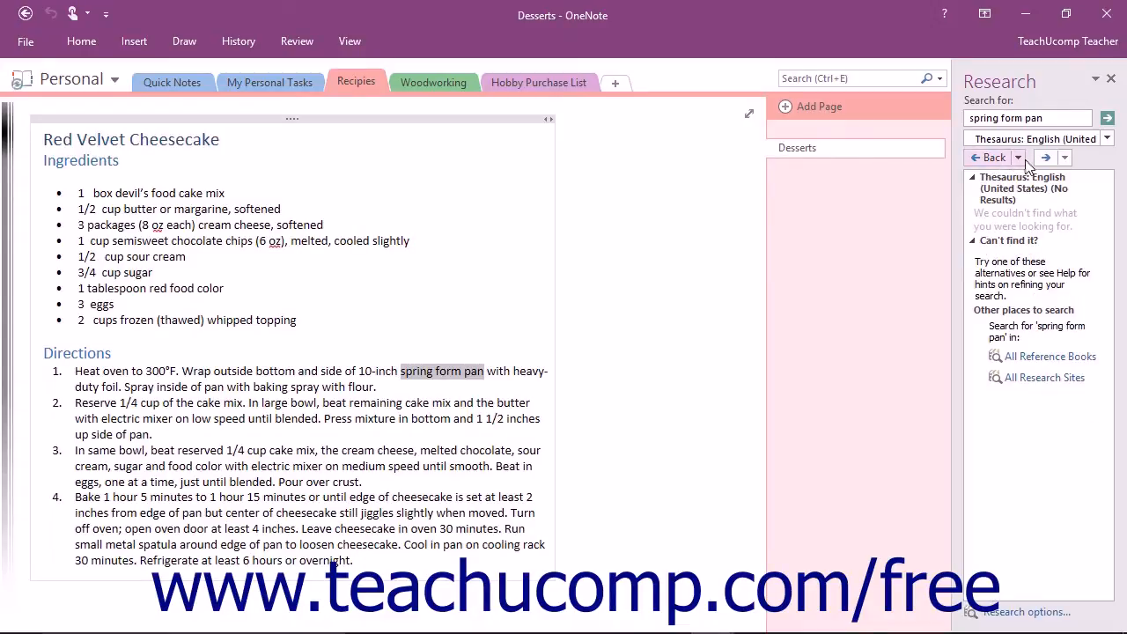
pyautogui.moveTo(1046, 157)
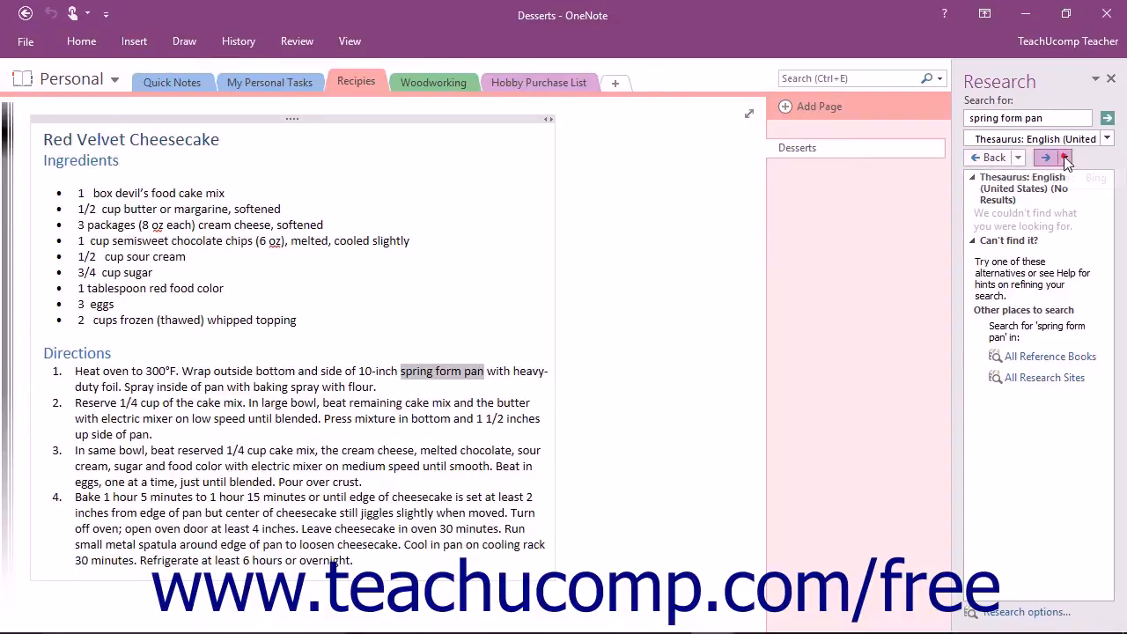
pyautogui.moveTo(1060, 157)
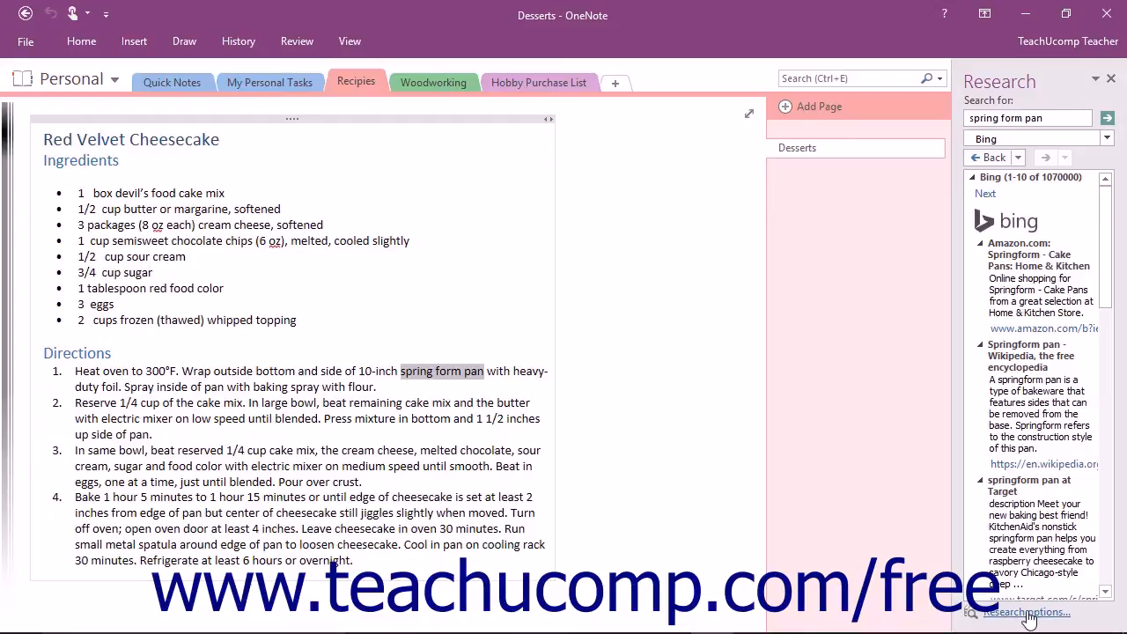
# Enable the Encarta Dictionary: English (U.K.) service in Research Options
pyautogui.click(1027, 613)
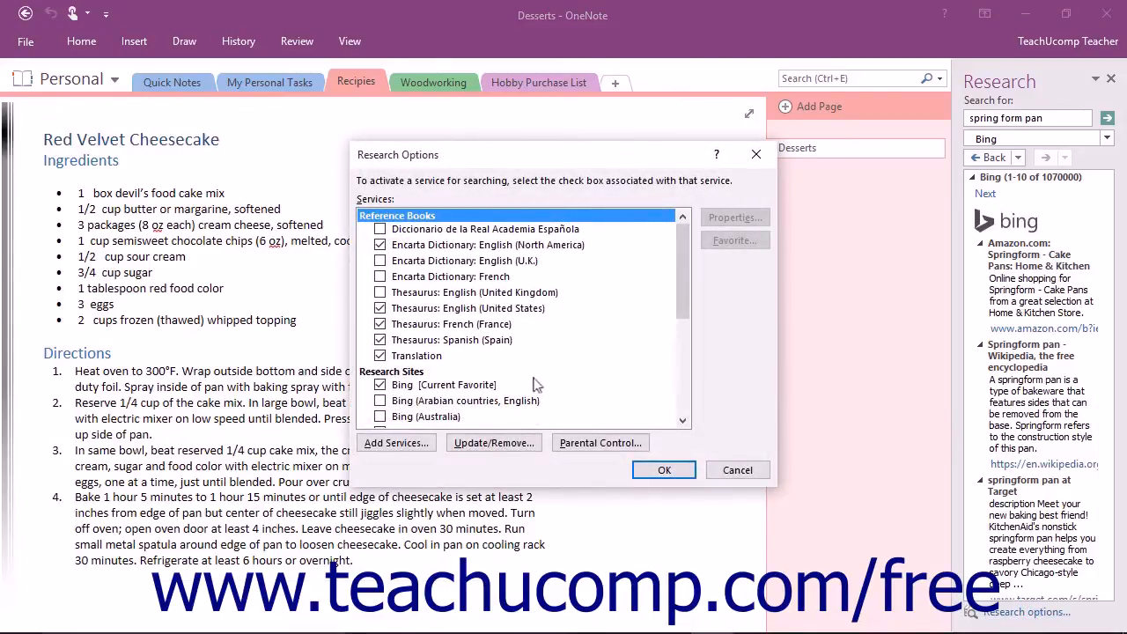
pyautogui.click(381, 292)
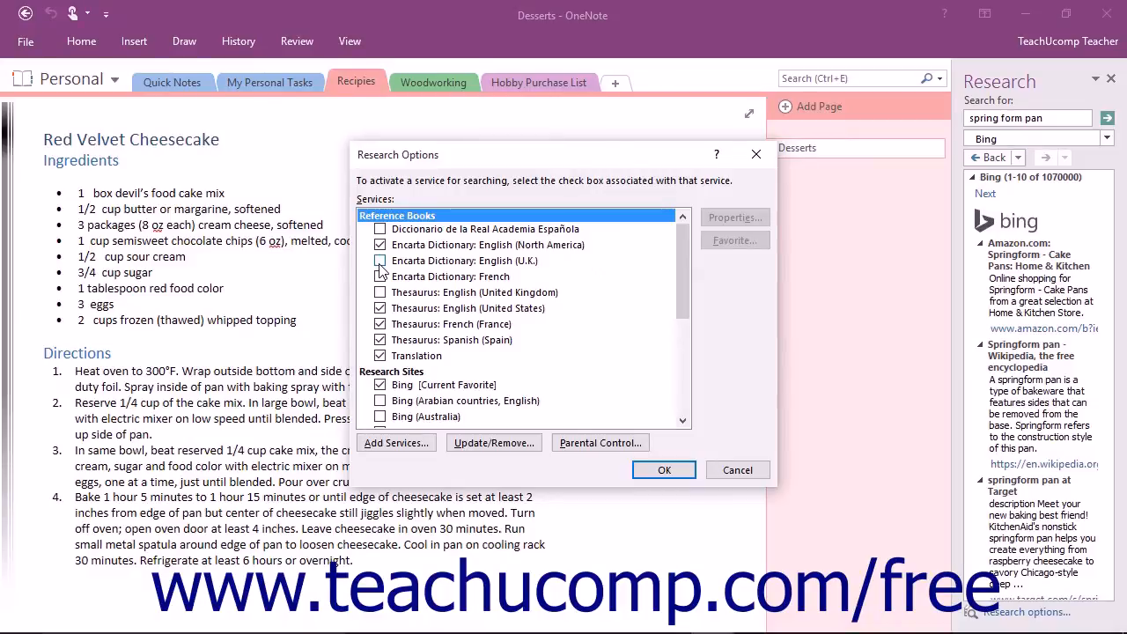
pyautogui.click(462, 260)
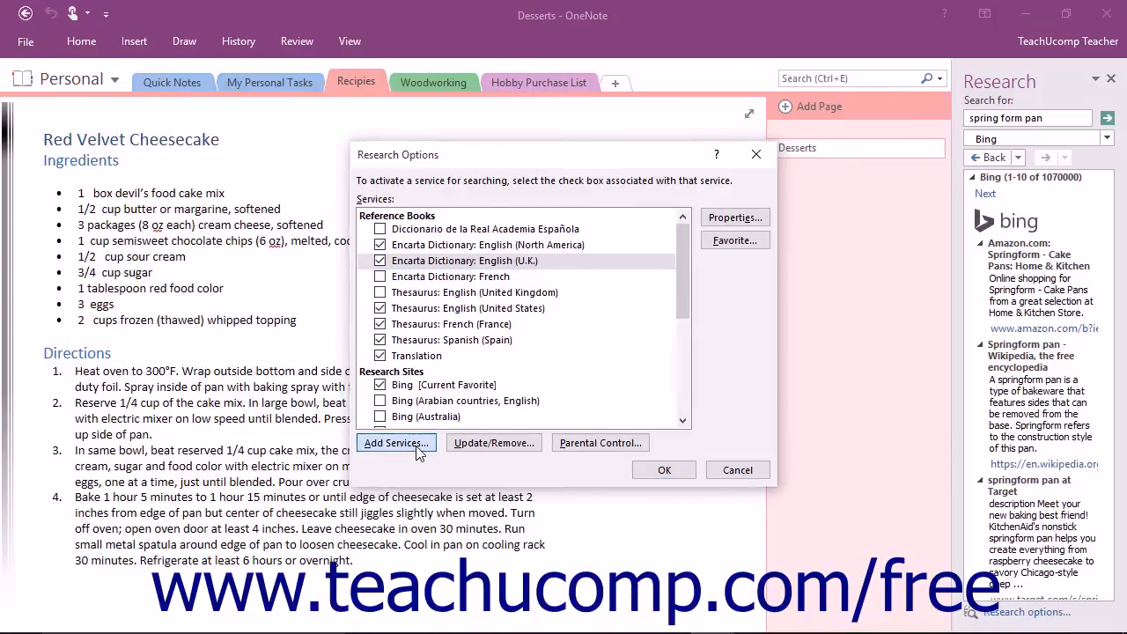
# Dismiss the Add Services window and confirm Research Options with OK, returning to the Research pane
pyautogui.click(395, 442)
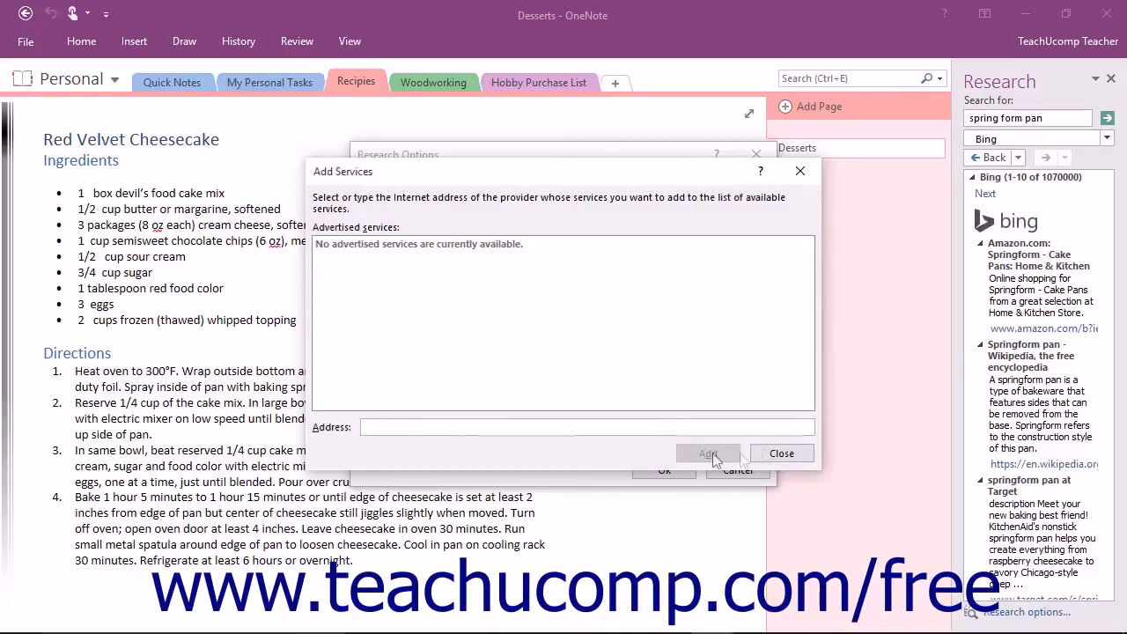
pyautogui.click(780, 452)
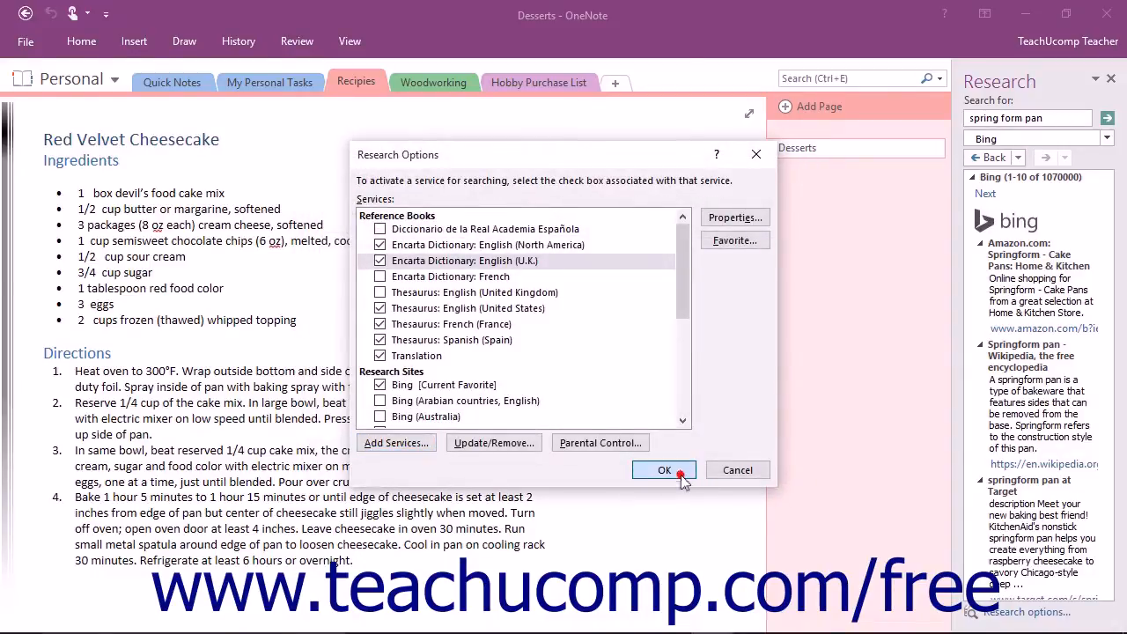
pyautogui.click(664, 469)
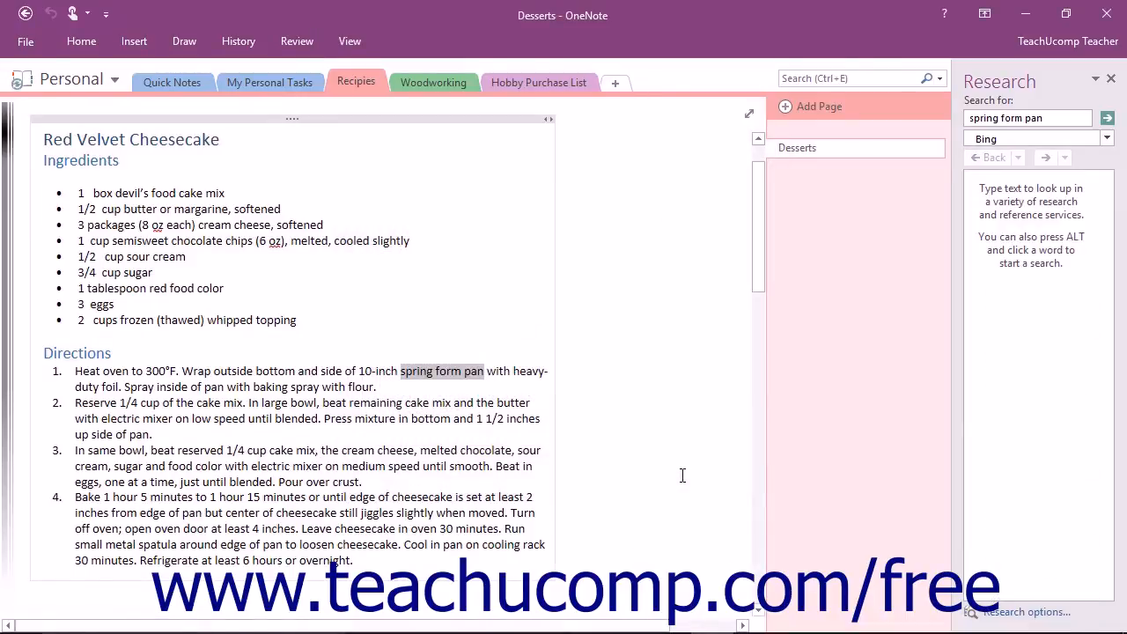